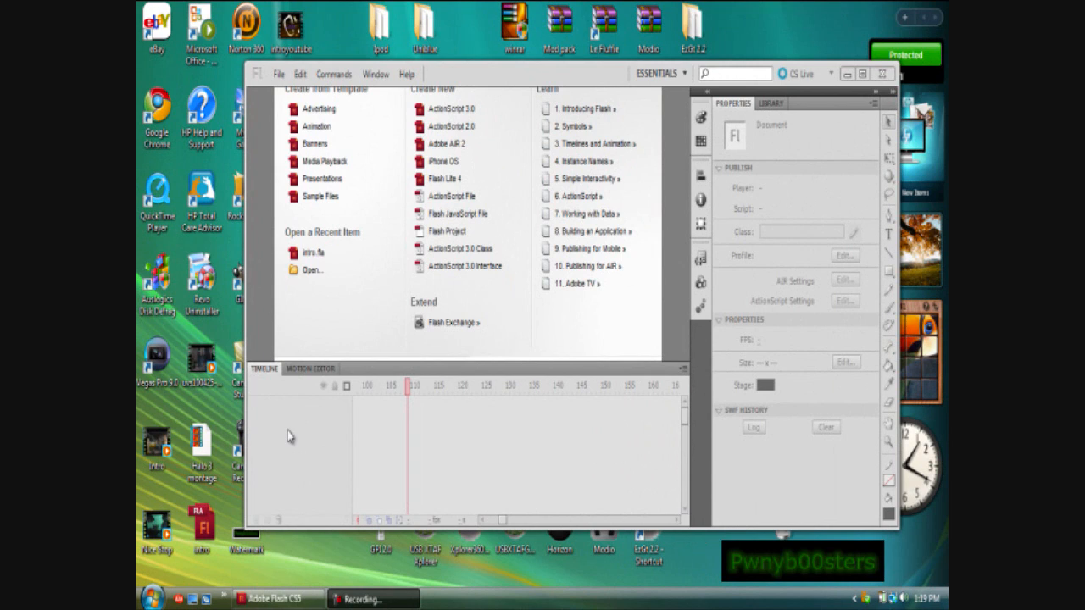
pyautogui.moveTo(352, 71)
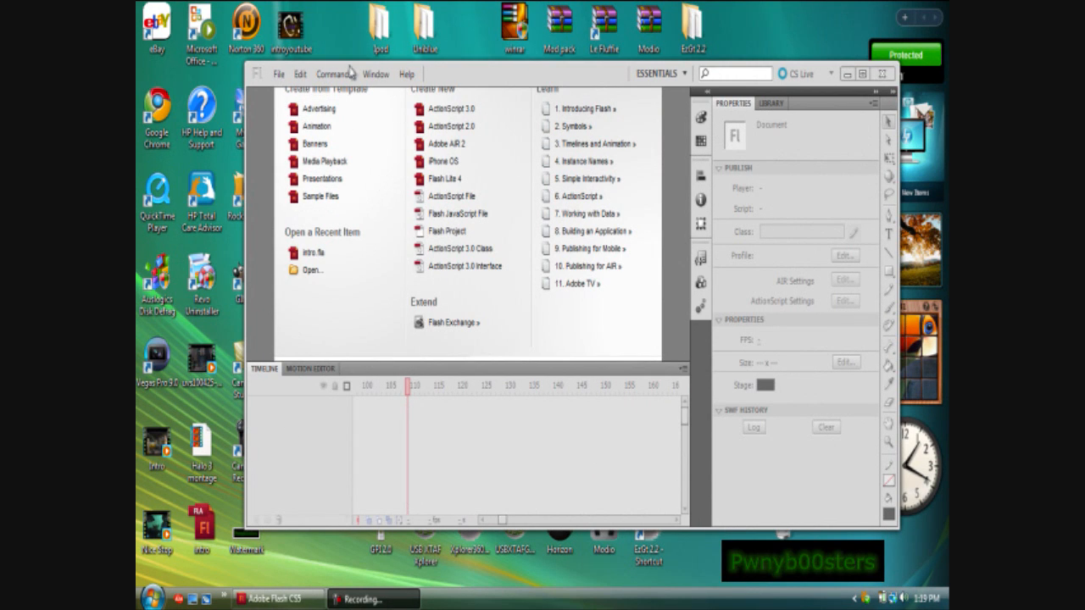
pyautogui.moveTo(498, 79)
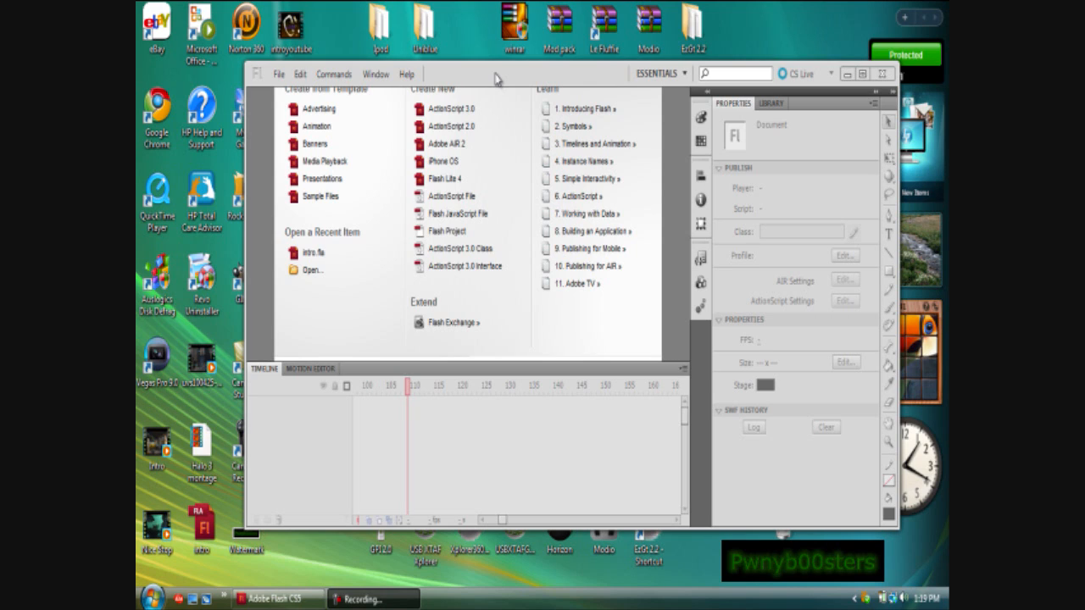
pyautogui.moveTo(314, 269)
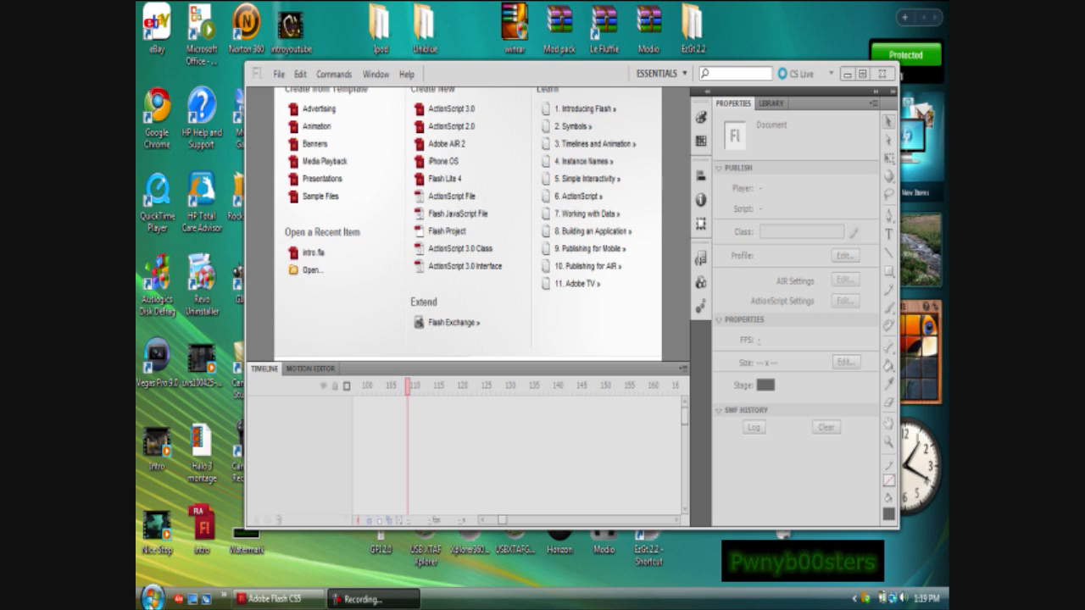
pyautogui.moveTo(274, 597)
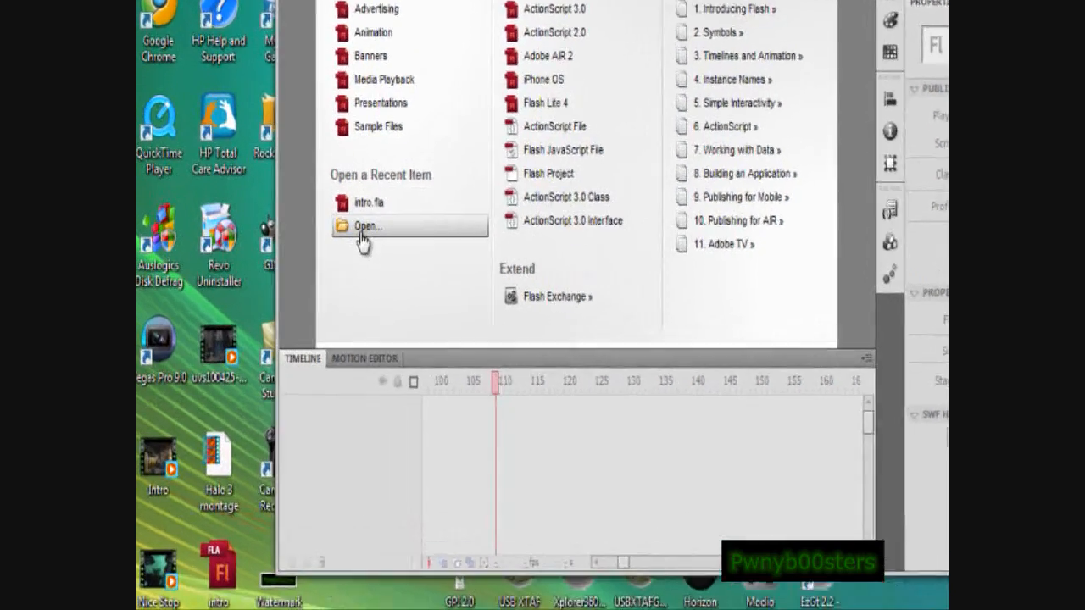
# Open the intro .fla file and accept default substitutes for its missing fonts.
pyautogui.click(366, 226)
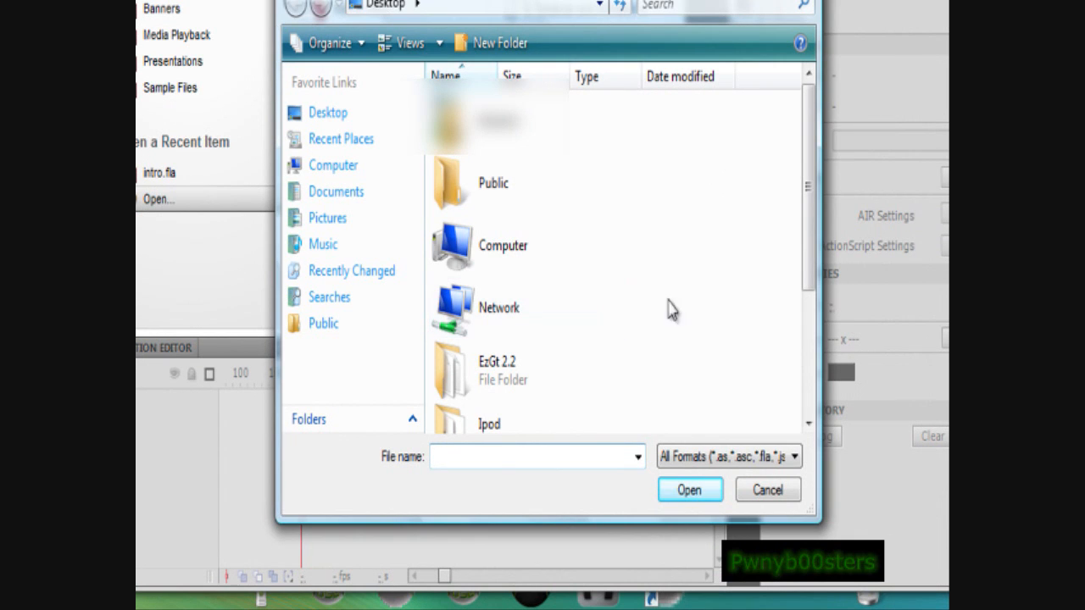
pyautogui.write('in')
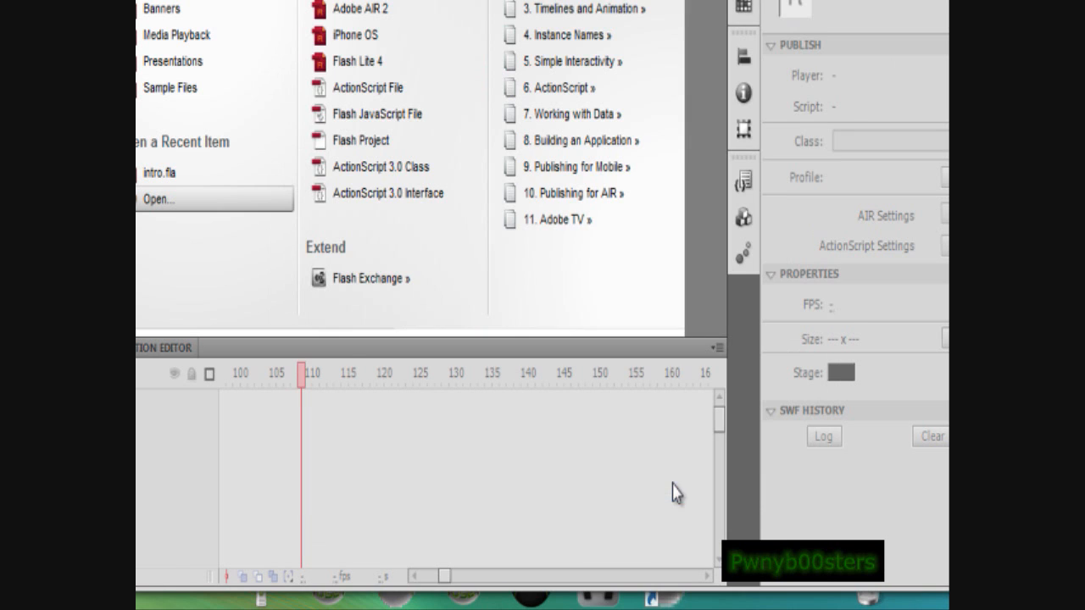
pyautogui.moveTo(234, 308)
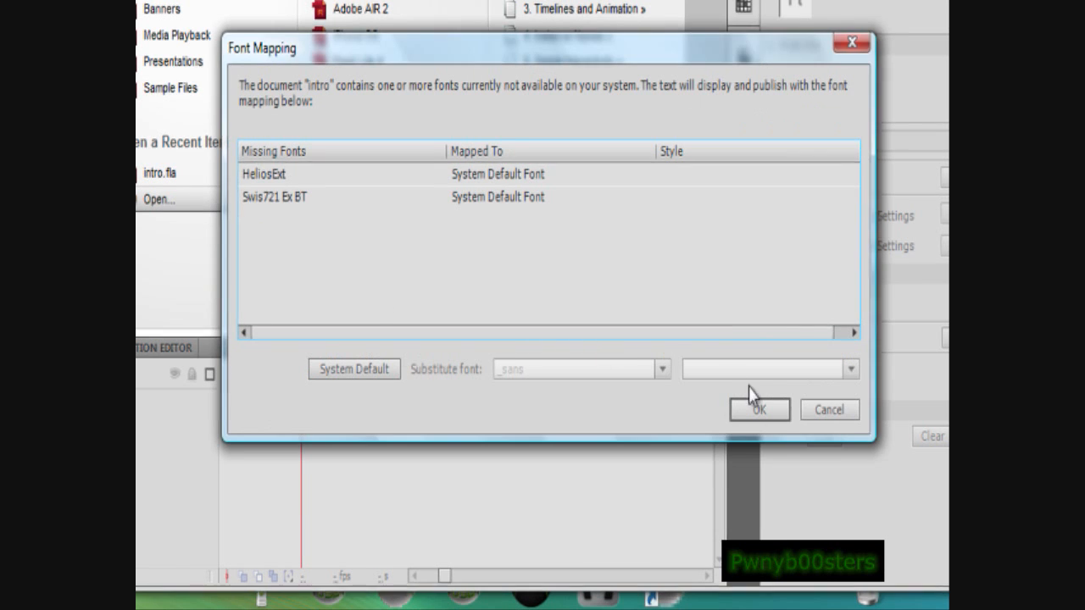
pyautogui.click(759, 409)
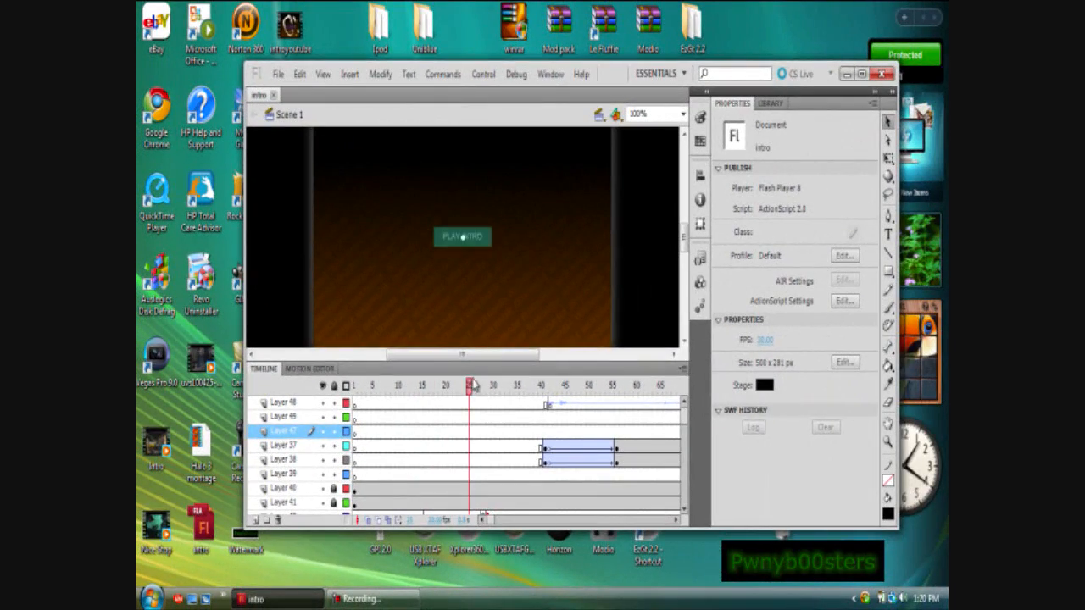
# Move the playhead to the frame where the COMPANY NAME title shows on stage.
pyautogui.click(551, 387)
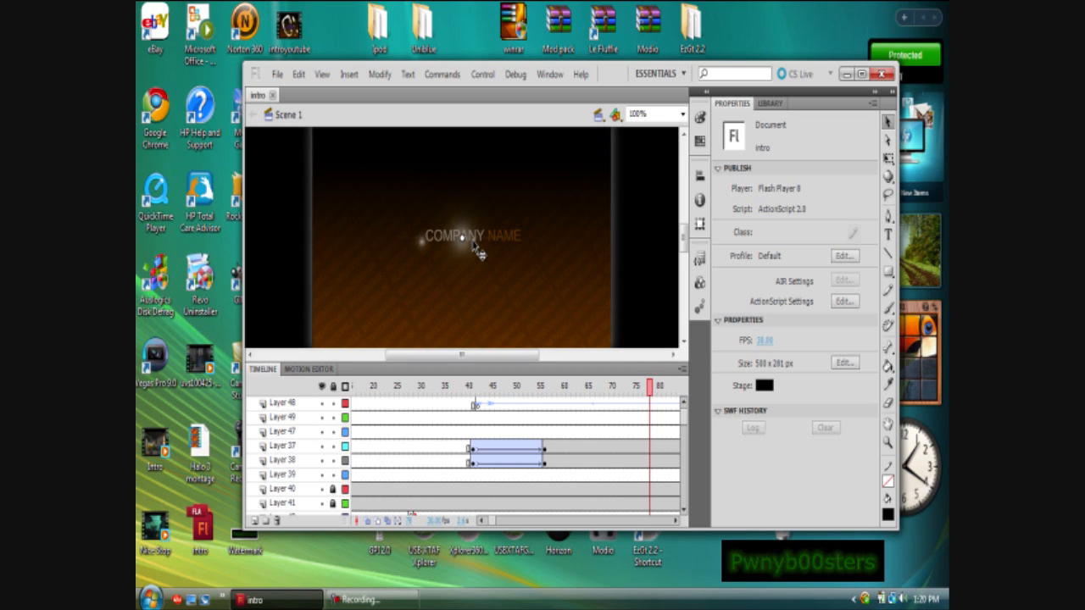
# Retype the COMPANY NAME placeholder as 'hello youtube' and return to Scene 1.
pyautogui.doubleClick(500, 236)
pyautogui.write('hello y')
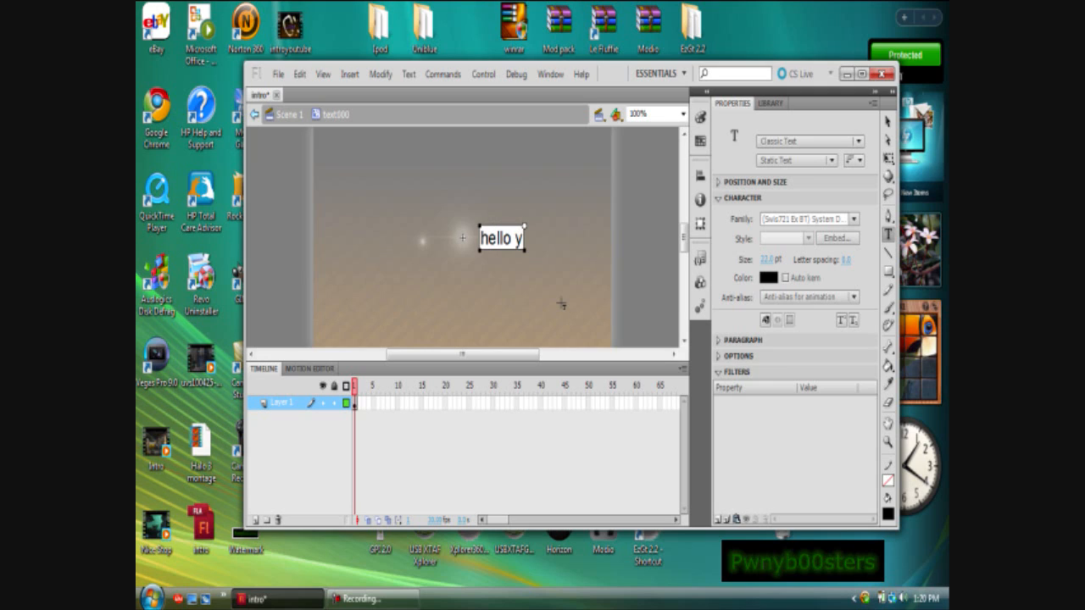
pyautogui.write('outube')
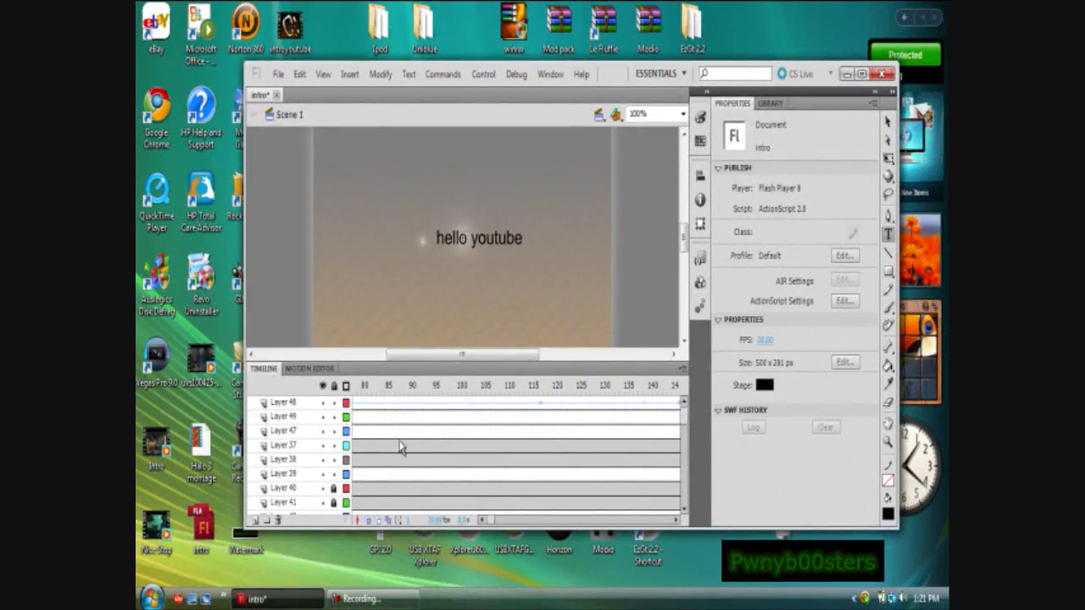
pyautogui.click(356, 387)
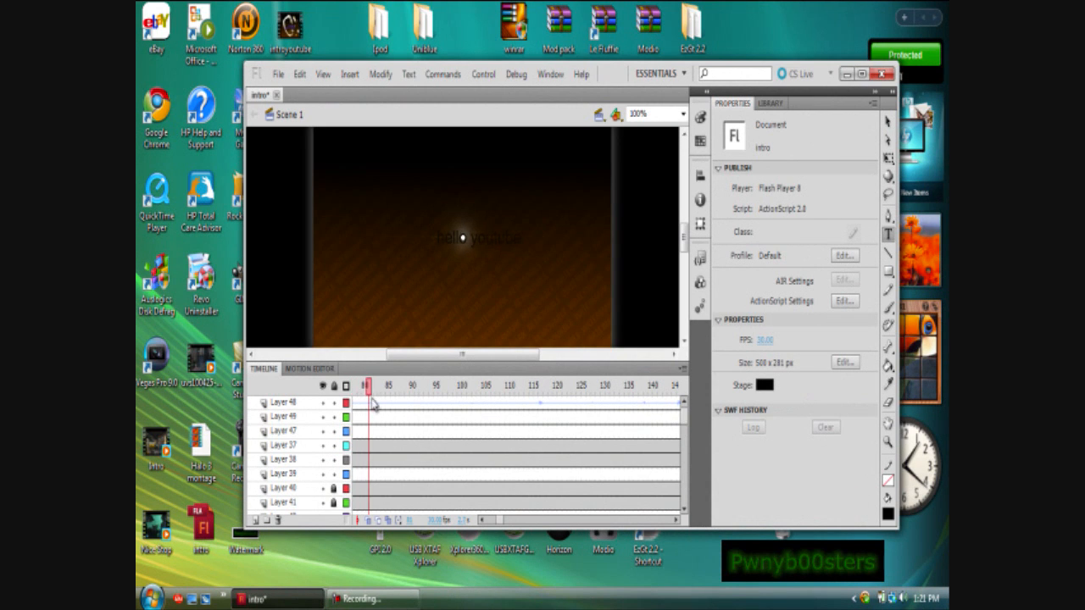
# Scrub later along the timeline to the sparkle scene and enter the glowing symbol there.
pyautogui.click(437, 387)
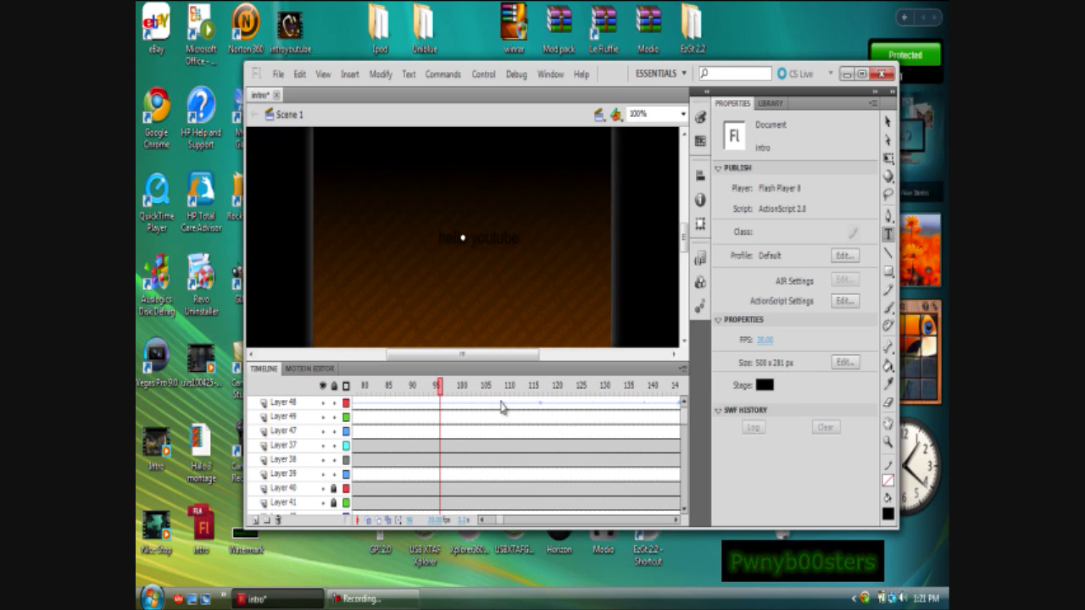
pyautogui.click(495, 386)
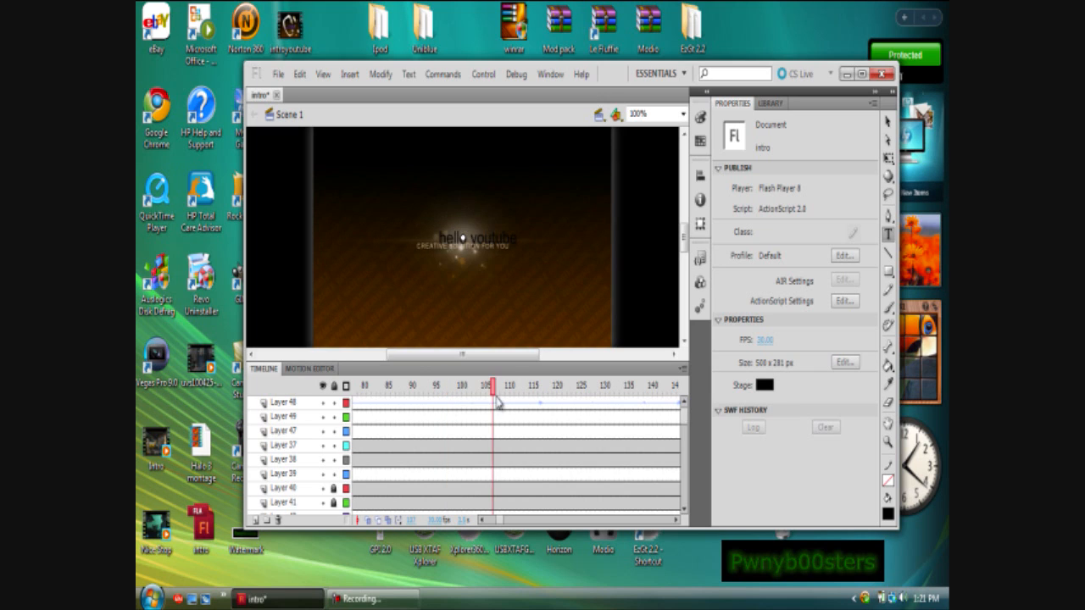
pyautogui.click(529, 383)
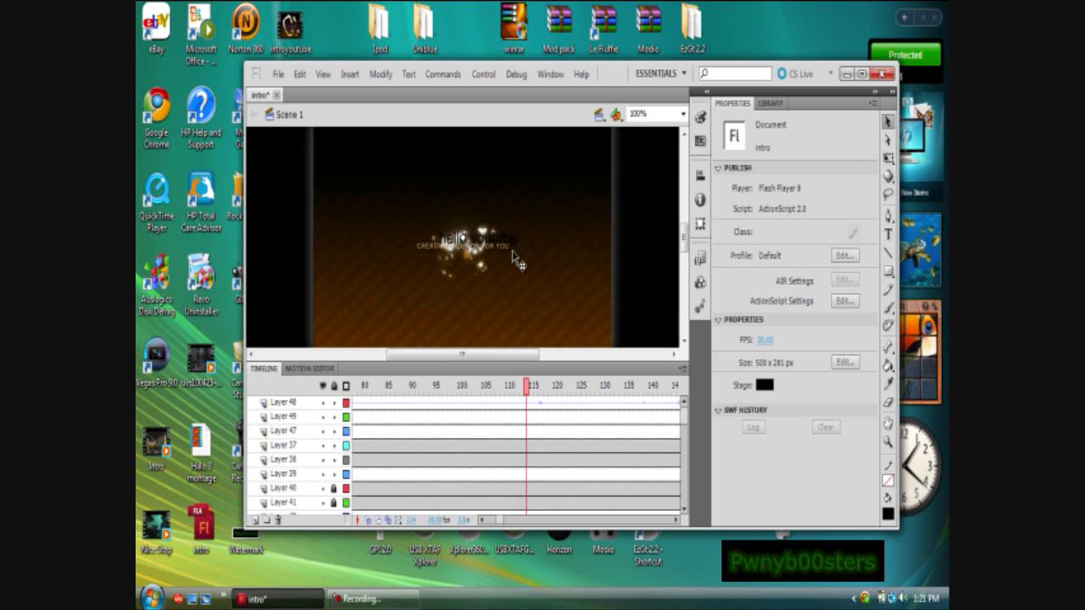
pyautogui.doubleClick(462, 246)
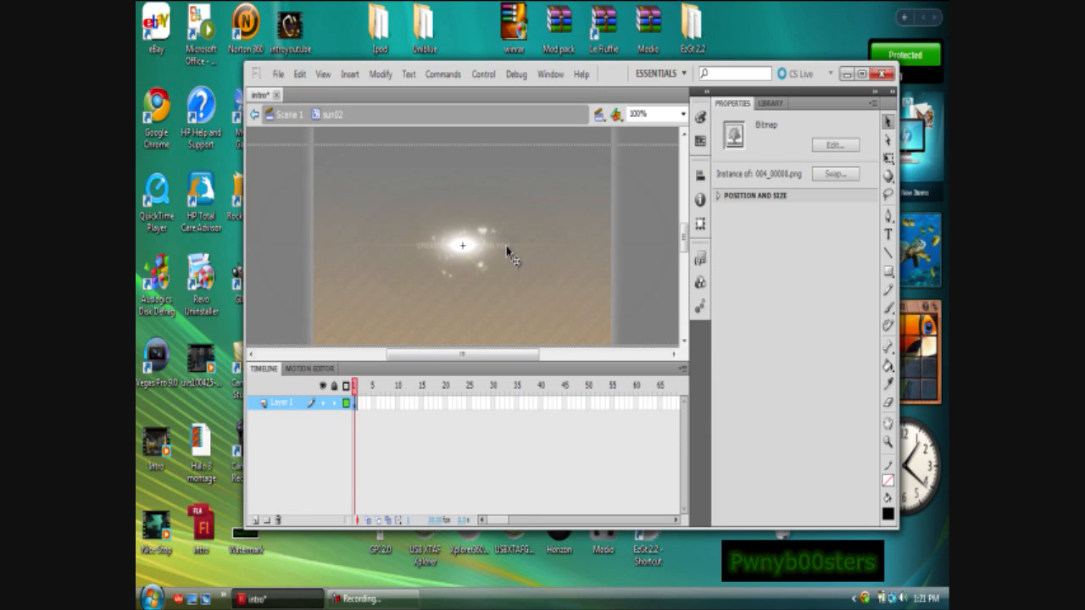
pyautogui.moveTo(424, 252)
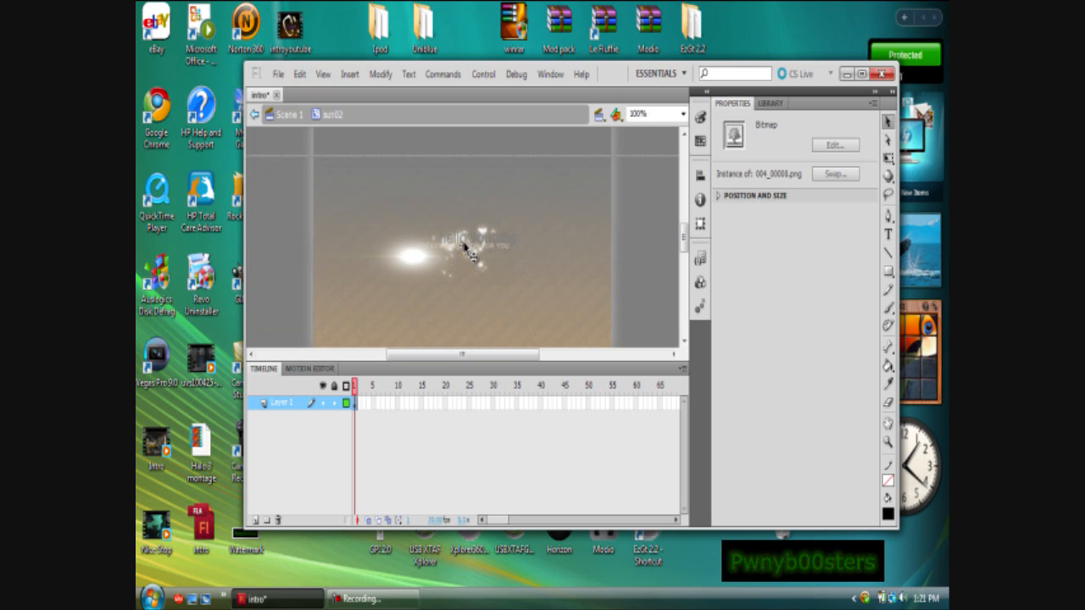
pyautogui.moveTo(500, 258)
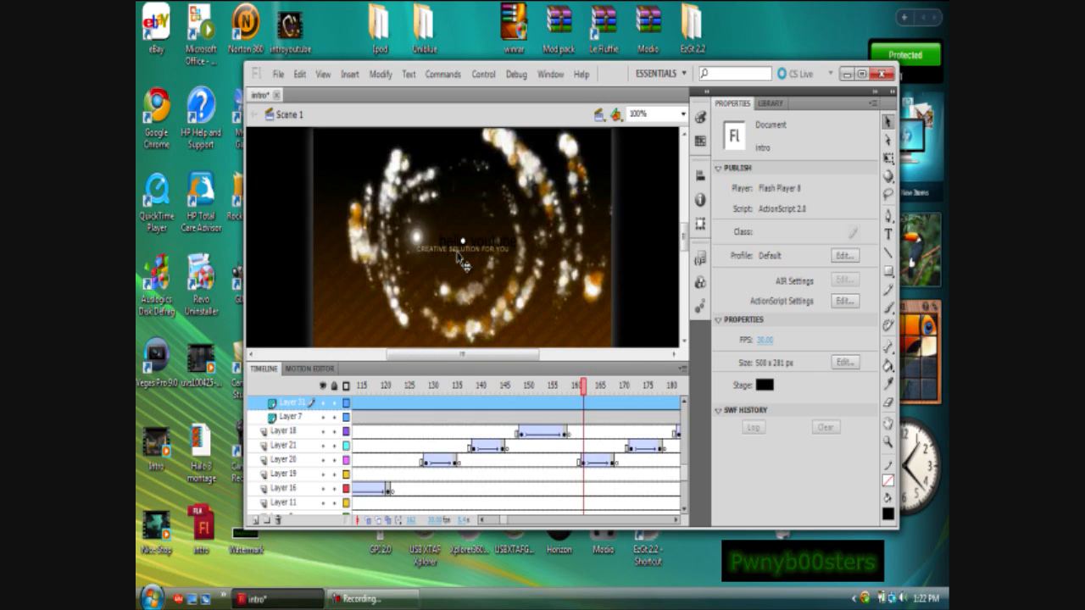
# Retype the CREATIVE SOLUTION FOR YOU tagline with custom text starting 'this ... b00sters'.
pyautogui.doubleClick(462, 249)
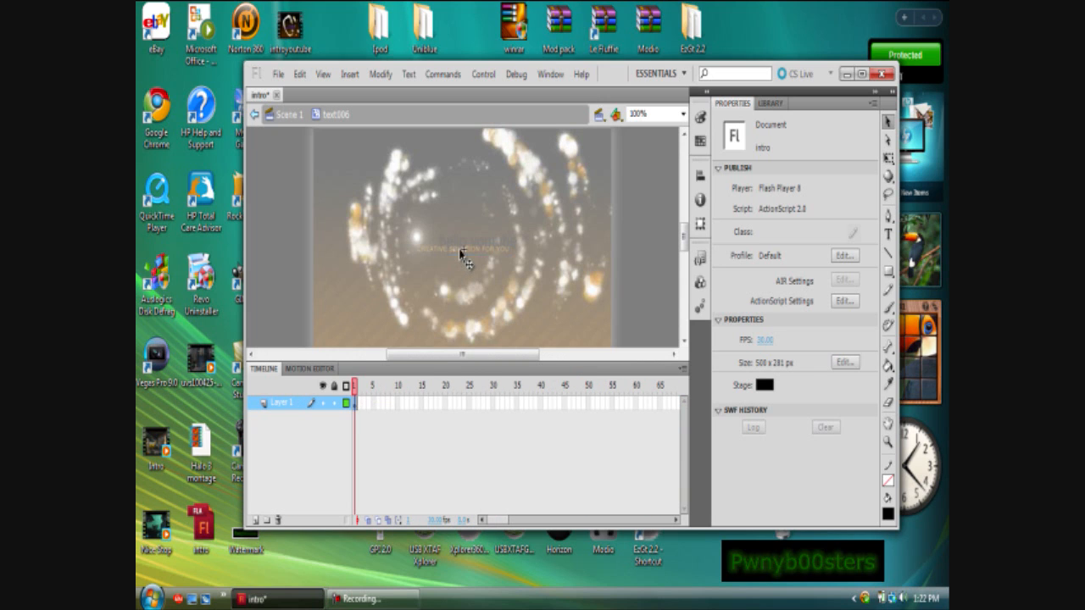
pyautogui.click(465, 247)
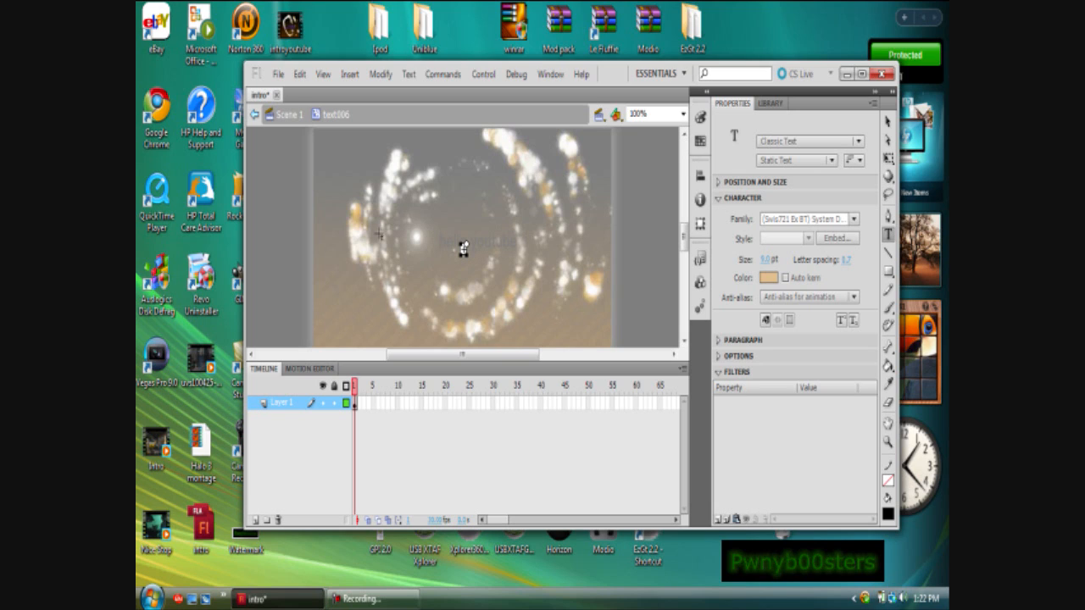
pyautogui.moveTo(770, 257)
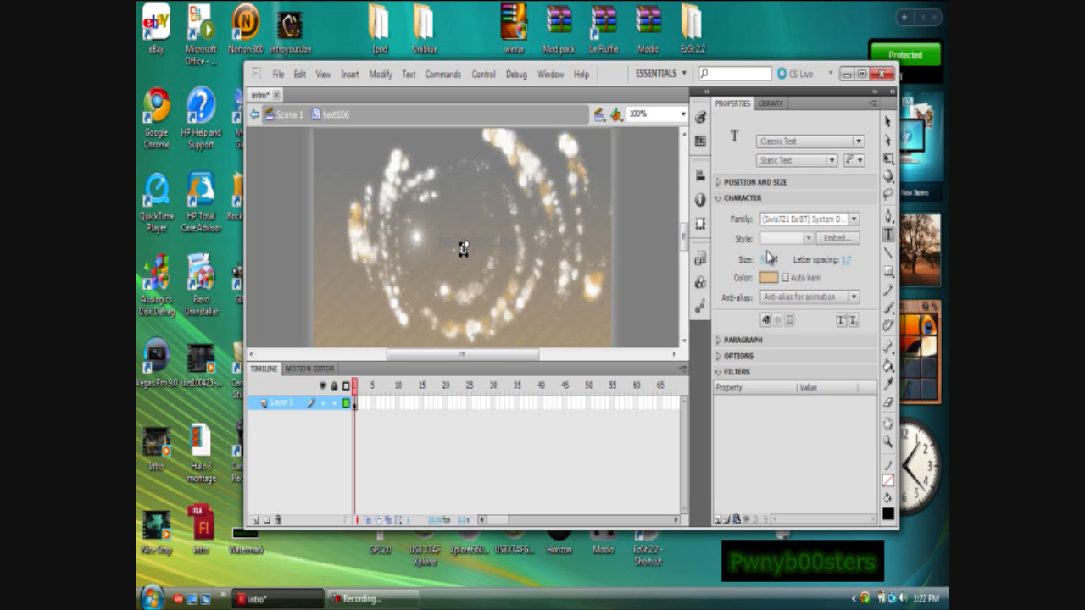
pyautogui.click(772, 258)
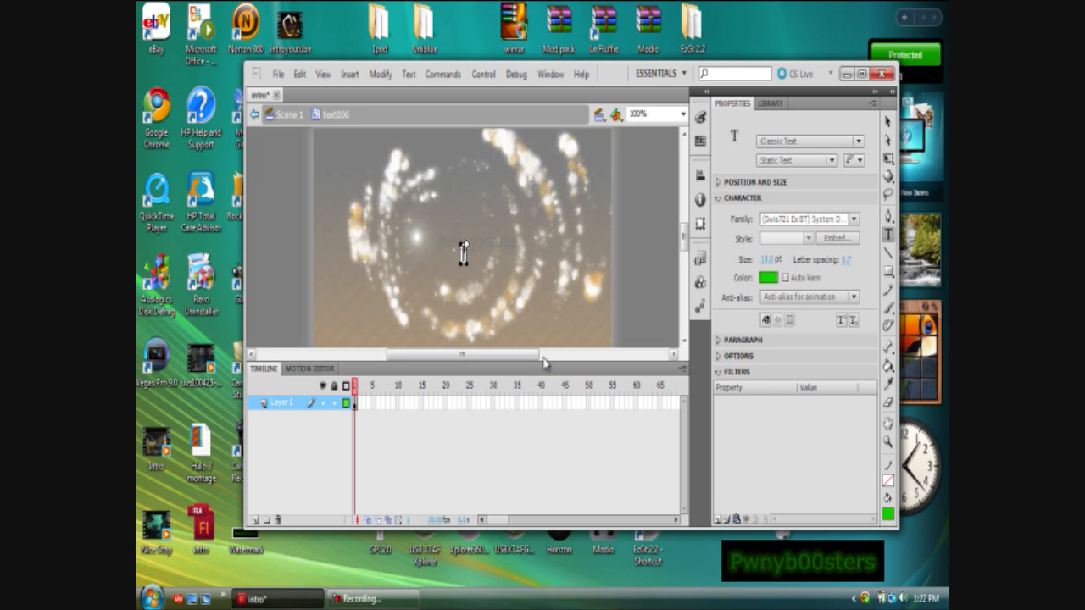
pyautogui.write('this is pwny')
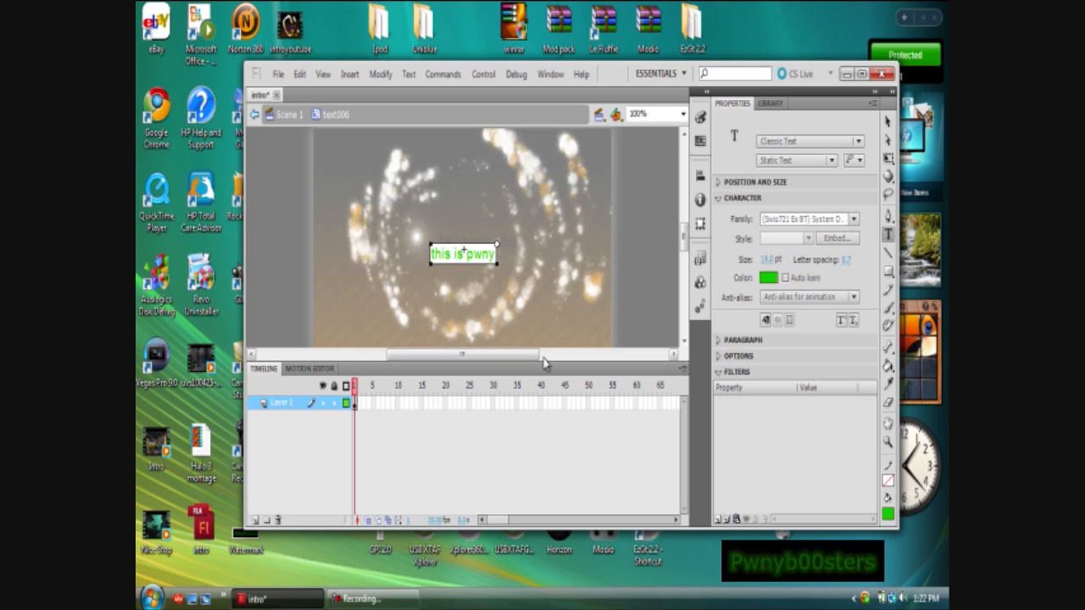
pyautogui.write('b00st')
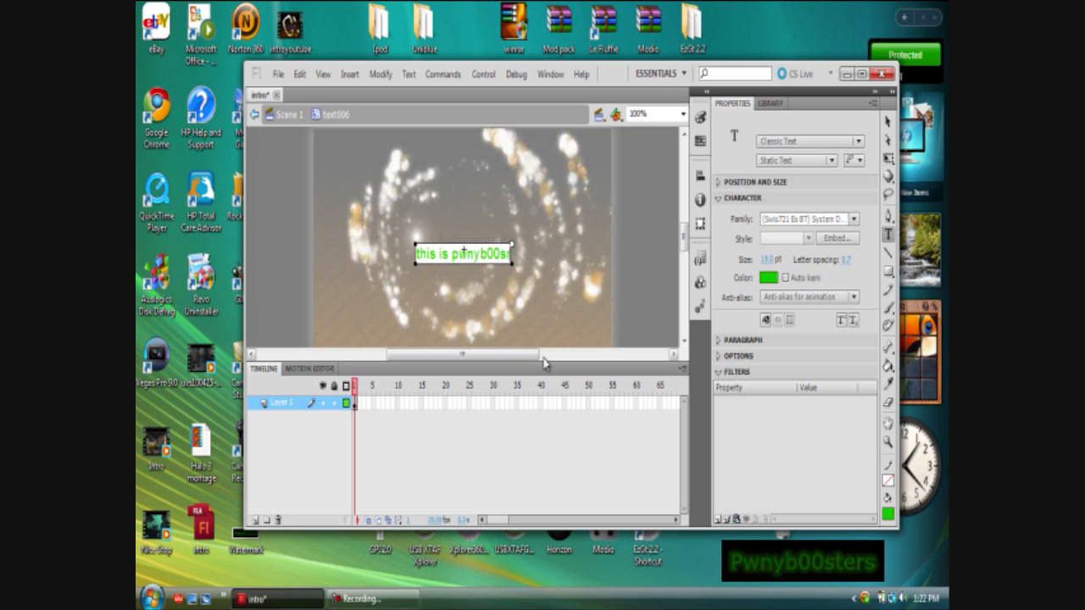
pyautogui.write('ters')
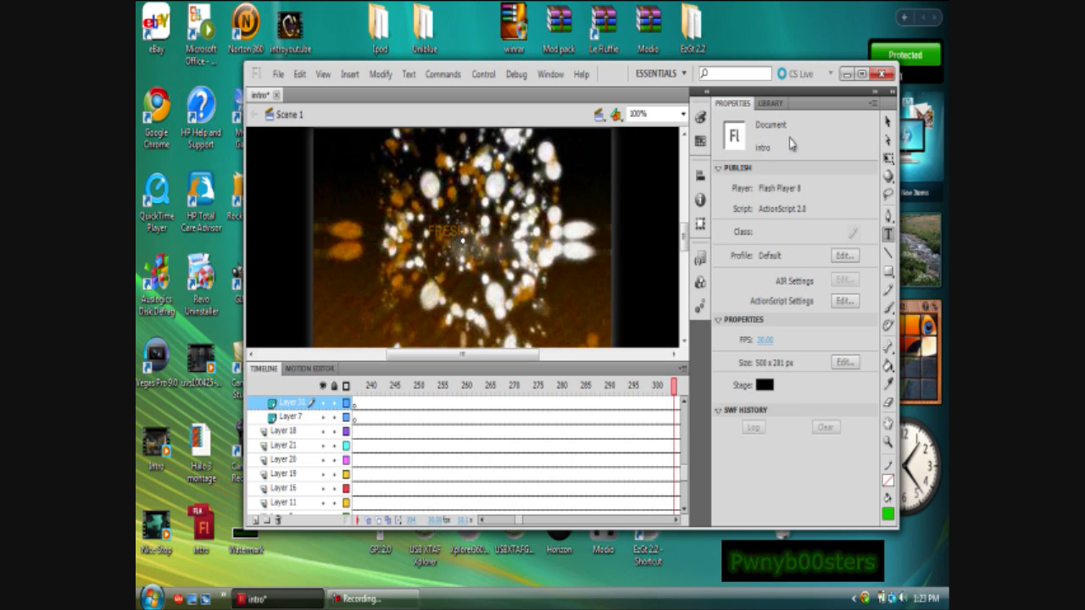
pyautogui.moveTo(590, 228)
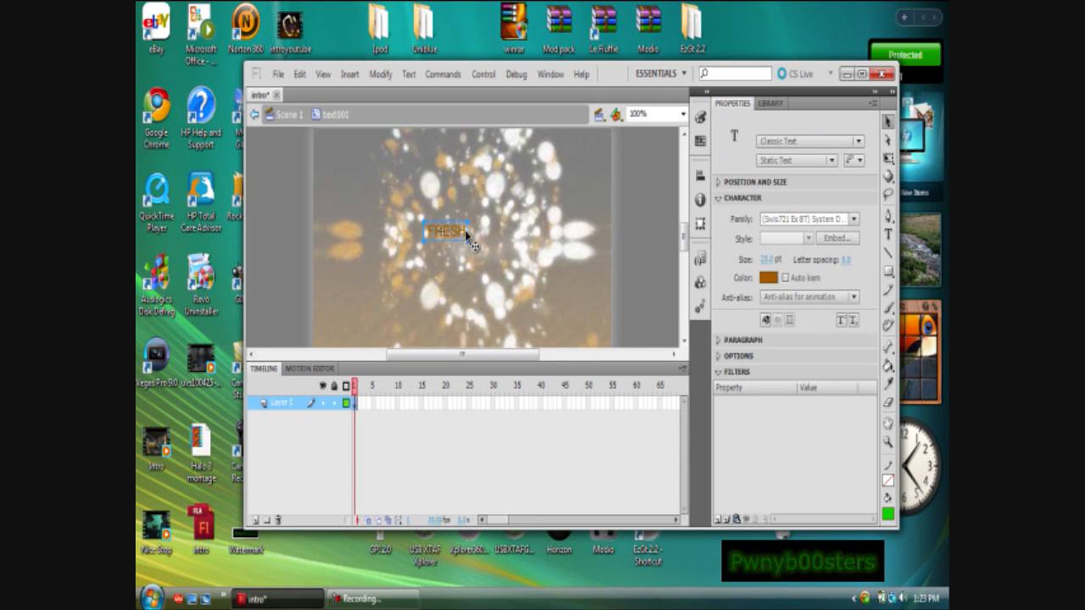
pyautogui.click(444, 232)
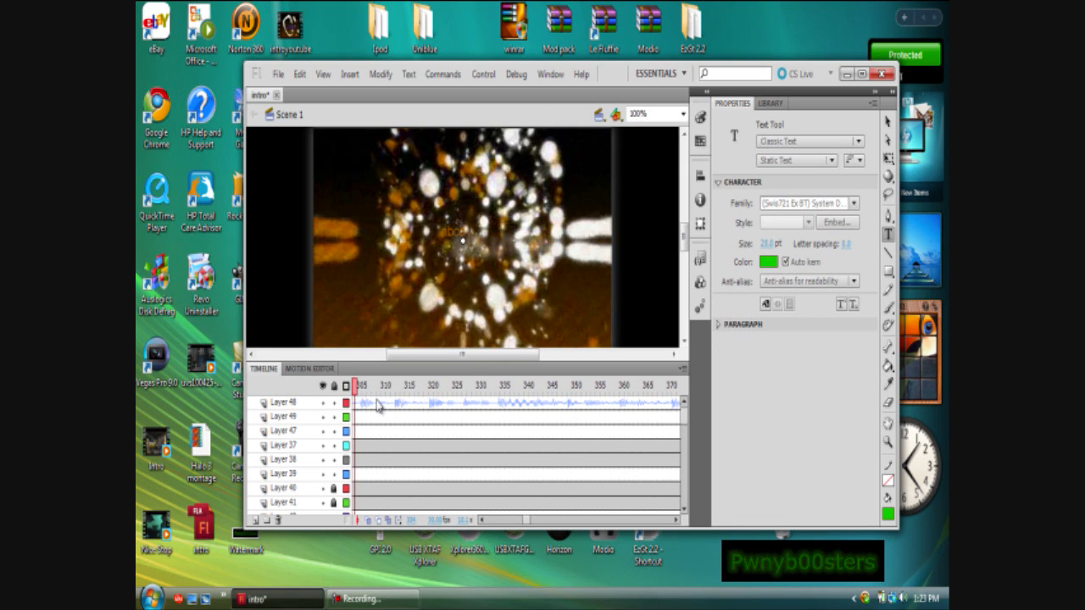
# Replace another sparkle-scene placeholder with the words 'wen are u'.
pyautogui.click(399, 386)
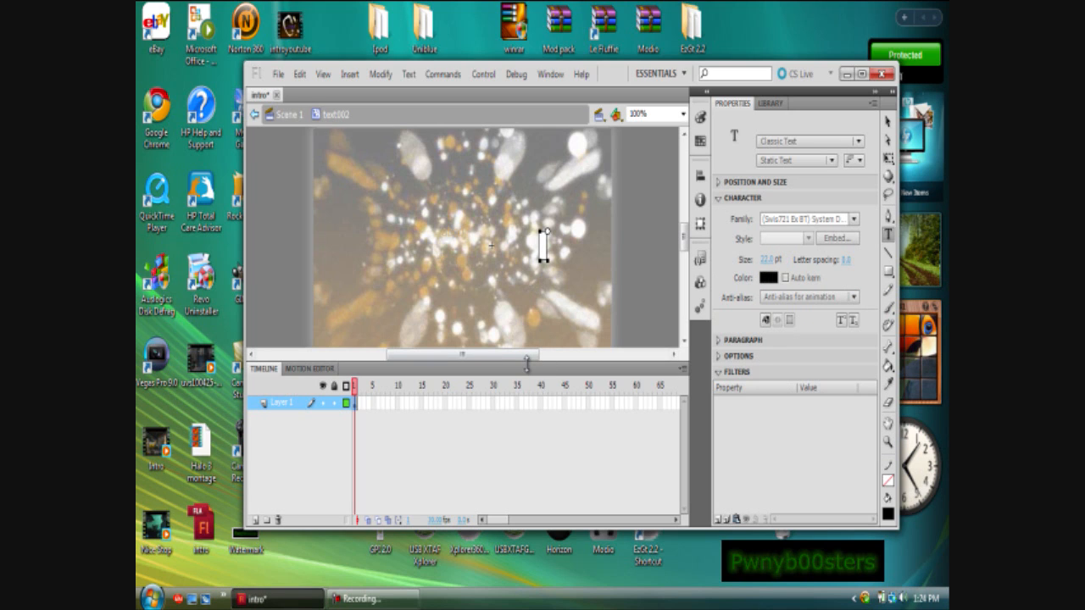
pyautogui.write('wen a')
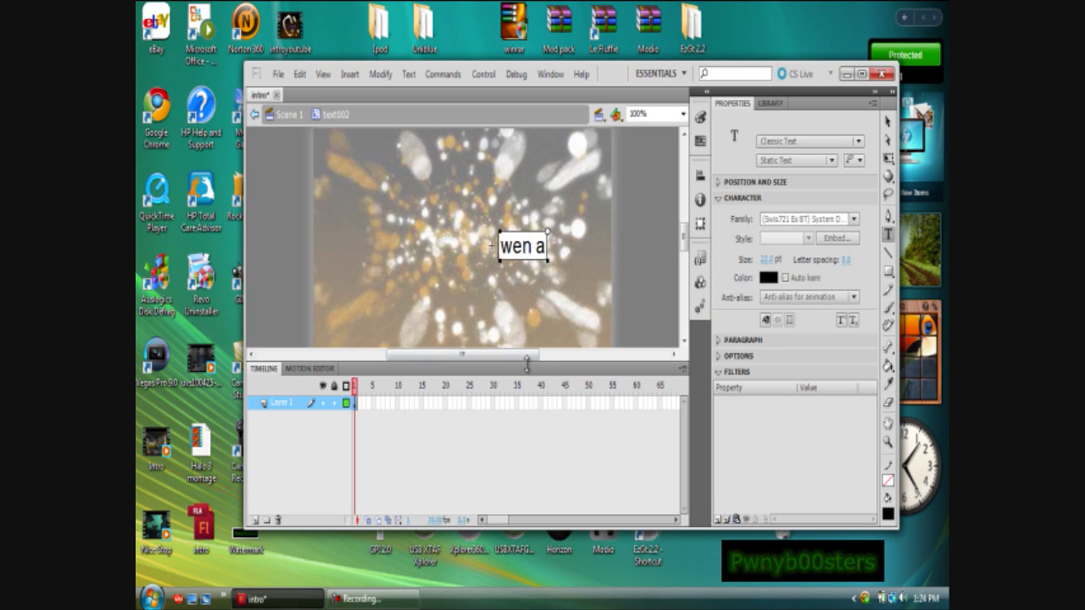
pyautogui.write('re')
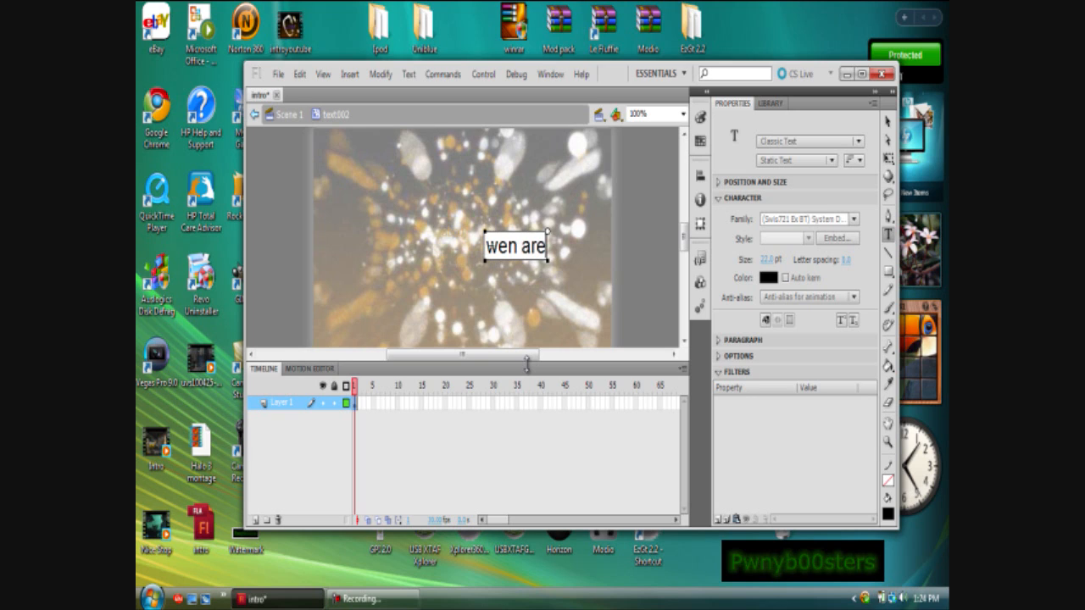
pyautogui.write('u')
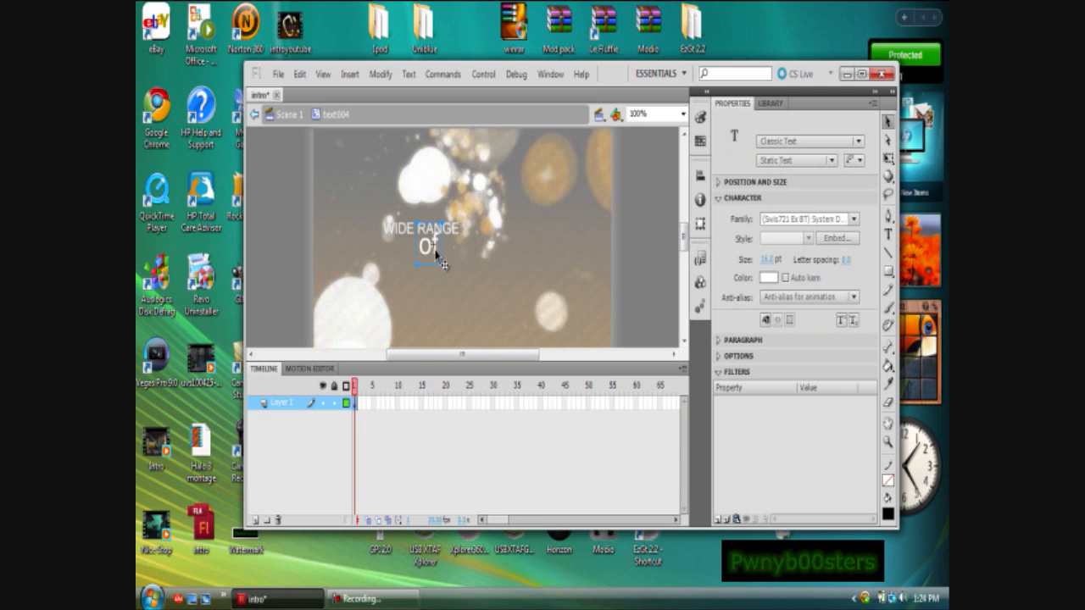
pyautogui.moveTo(441, 267)
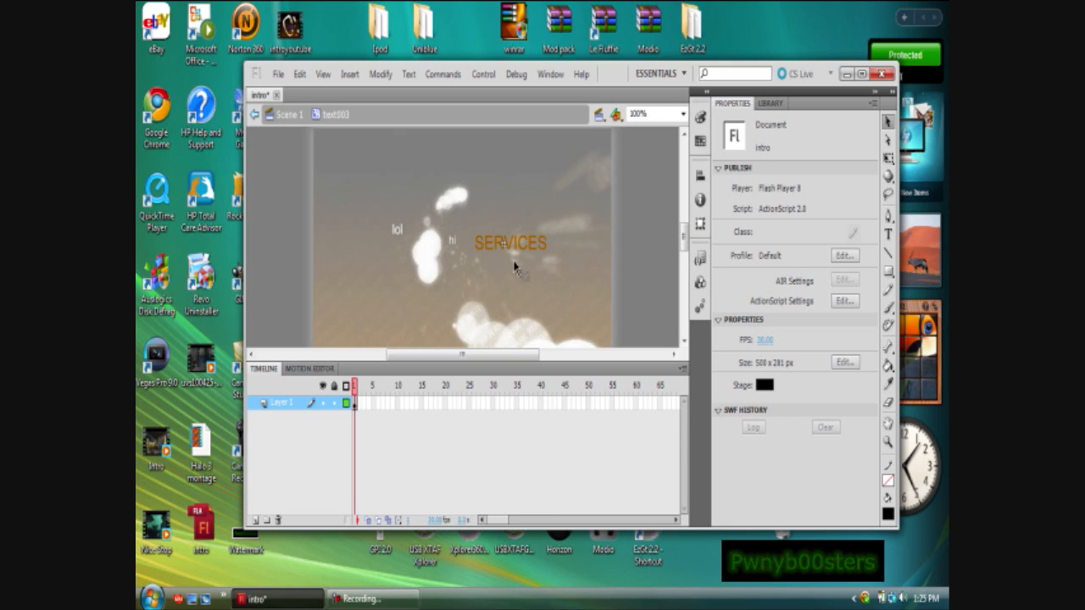
# Replace the WIDE RANGE OF caption beside SERVICES with 'lol'.
pyautogui.click(509, 245)
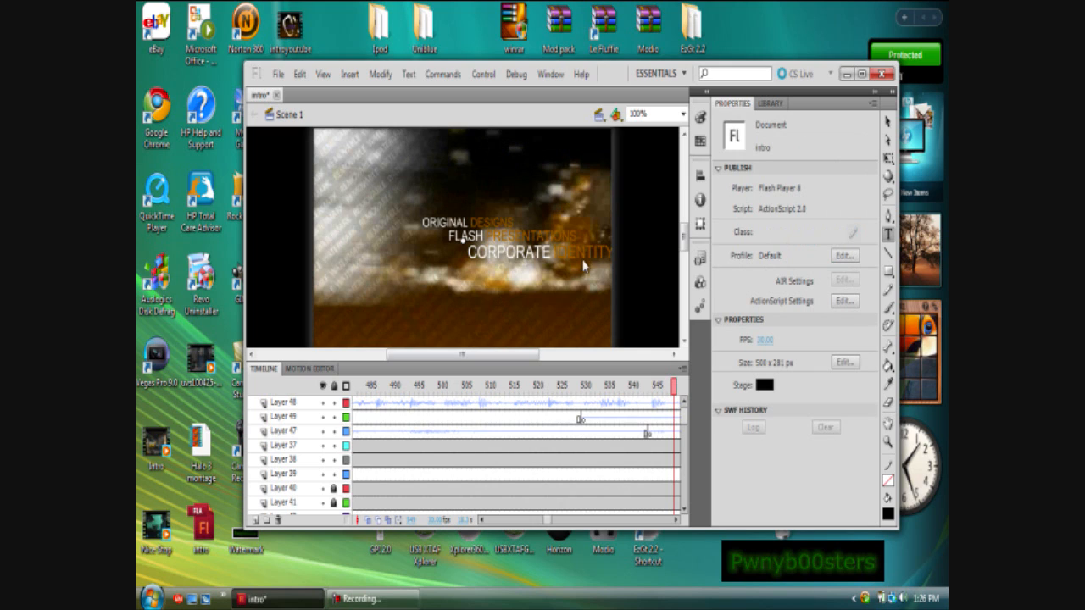
pyautogui.moveTo(523, 218)
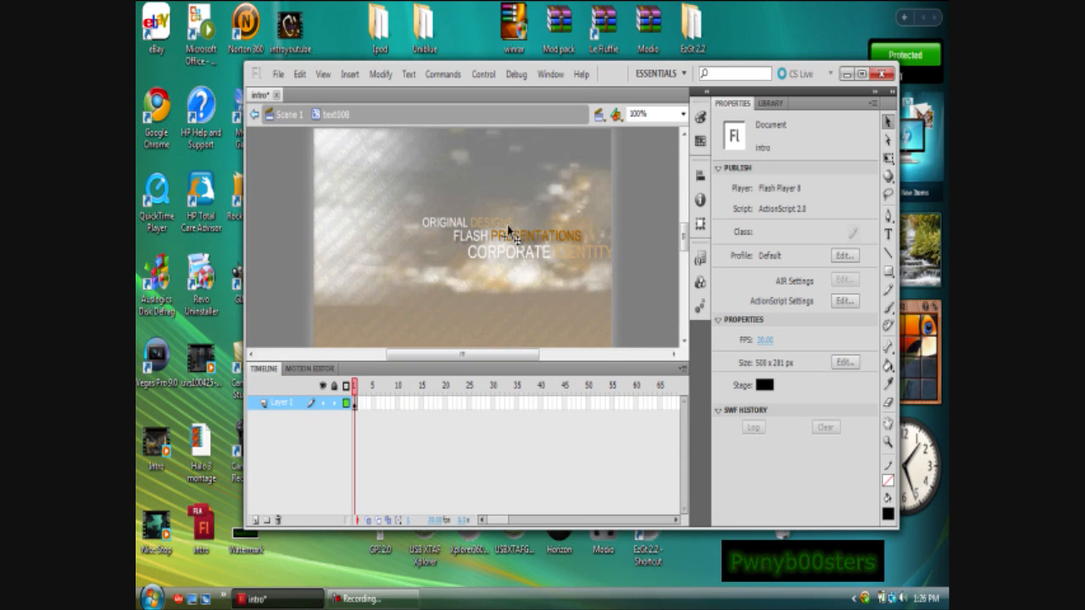
# Delete the FLASH PRESENTATIONS line and retype ORIGINAL DESIGNS as a 'welco...' welcome word.
pyautogui.click(522, 236)
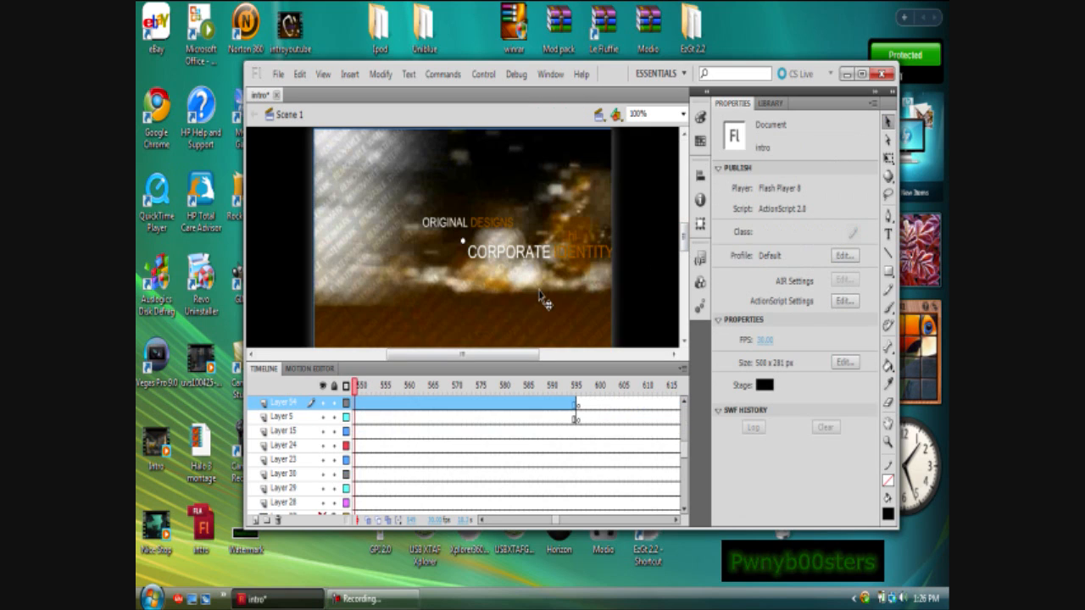
pyautogui.click(509, 237)
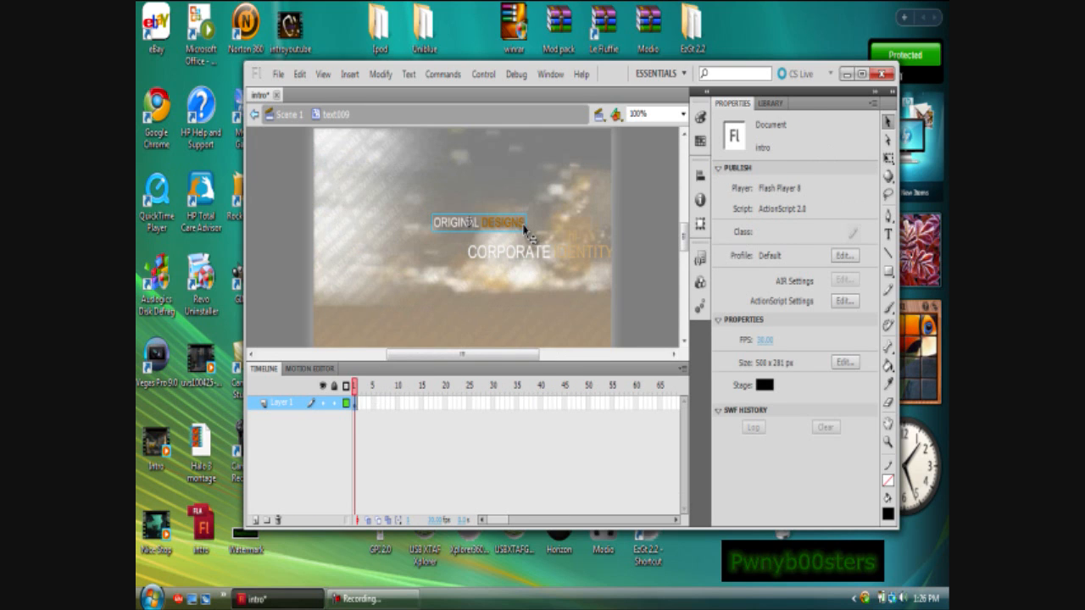
pyautogui.click(475, 223)
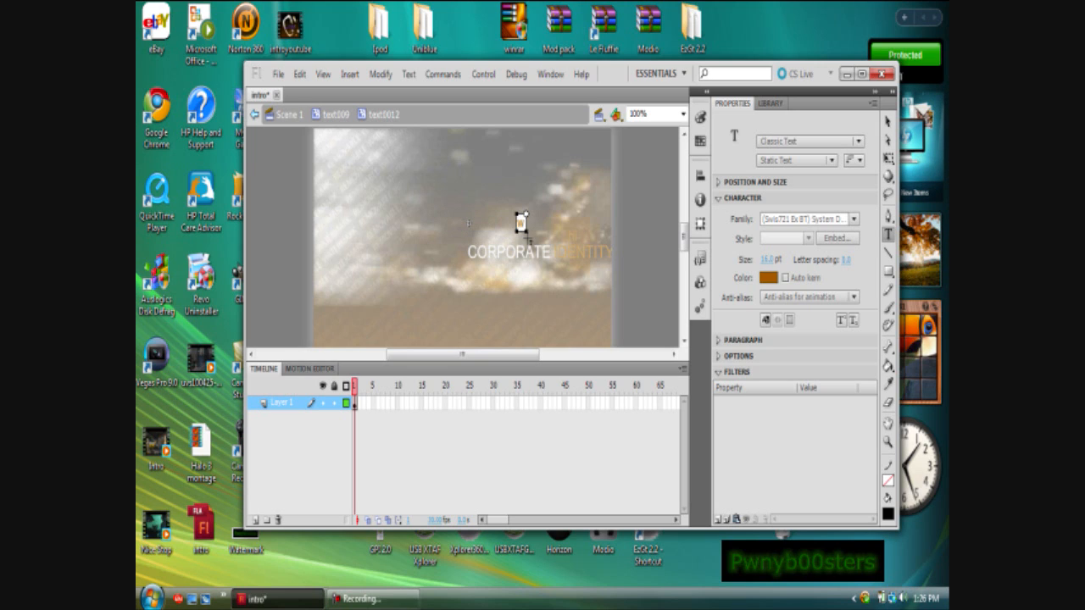
pyautogui.write('welcome')
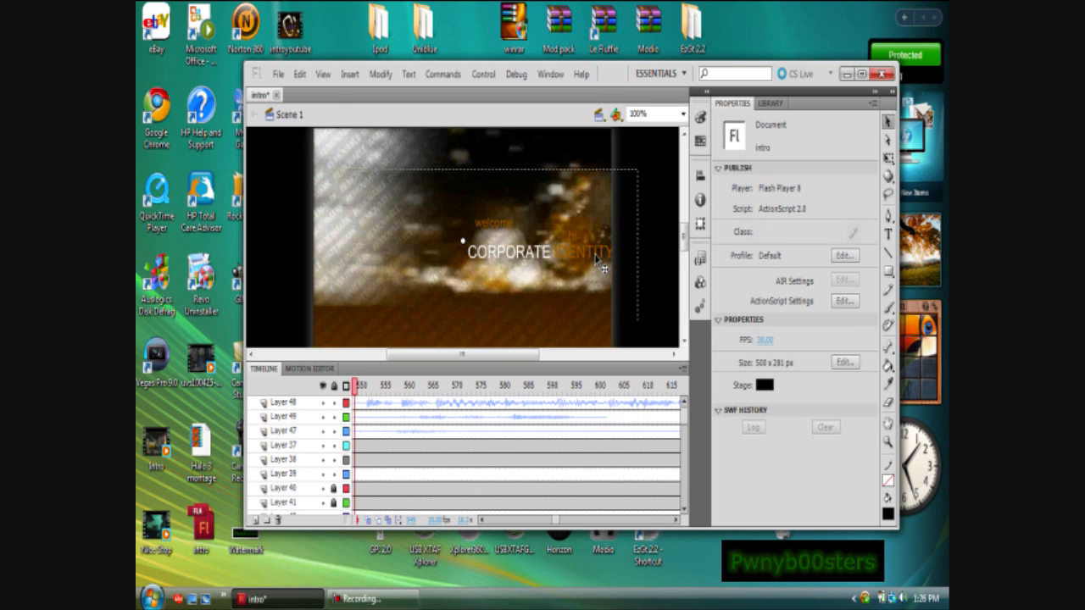
# Retype the CORPORATE IDENTITY title as 'thanks', then scrub the timeline to review the intro.
pyautogui.doubleClick(509, 251)
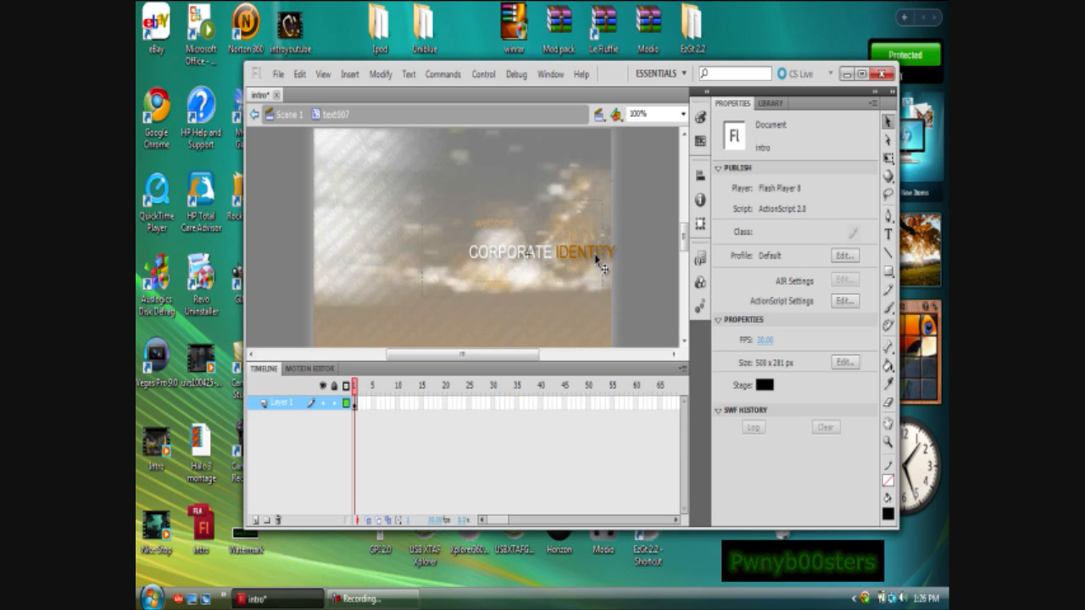
pyautogui.click(541, 251)
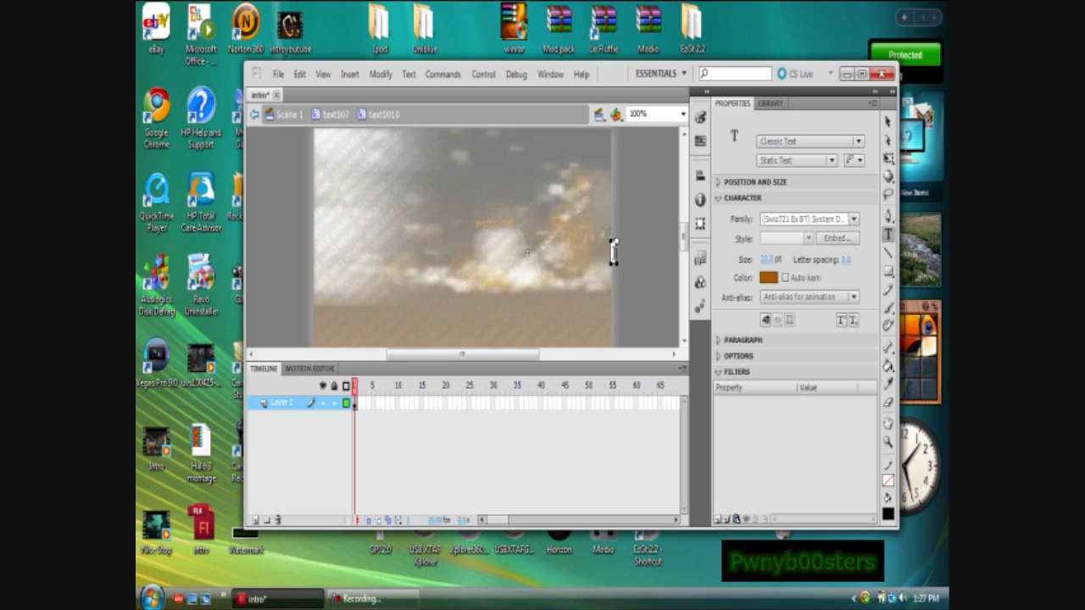
pyautogui.write('thanks')
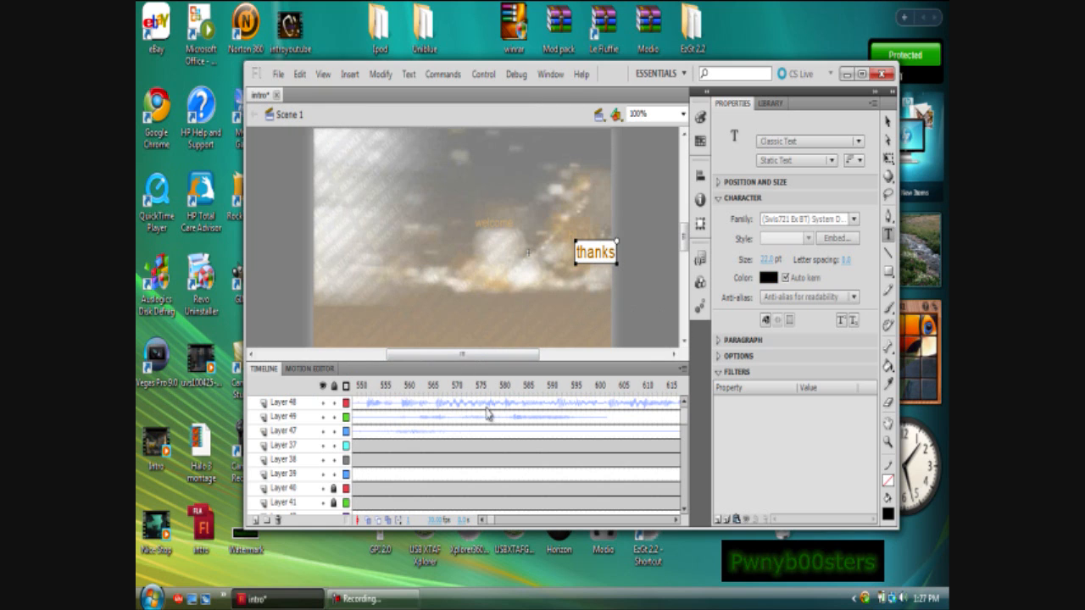
pyautogui.click(363, 387)
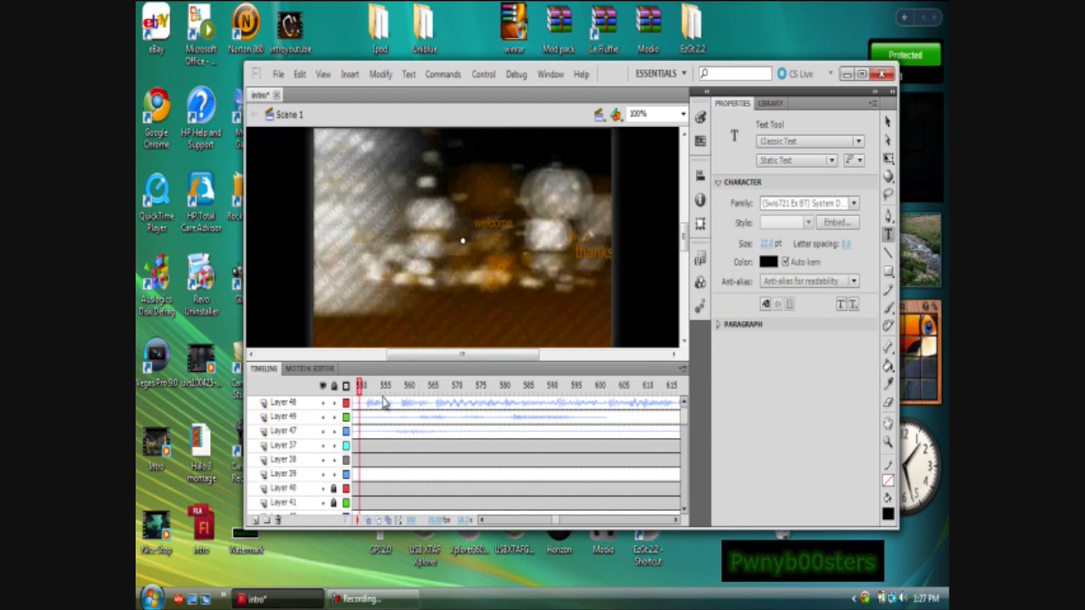
pyautogui.click(493, 385)
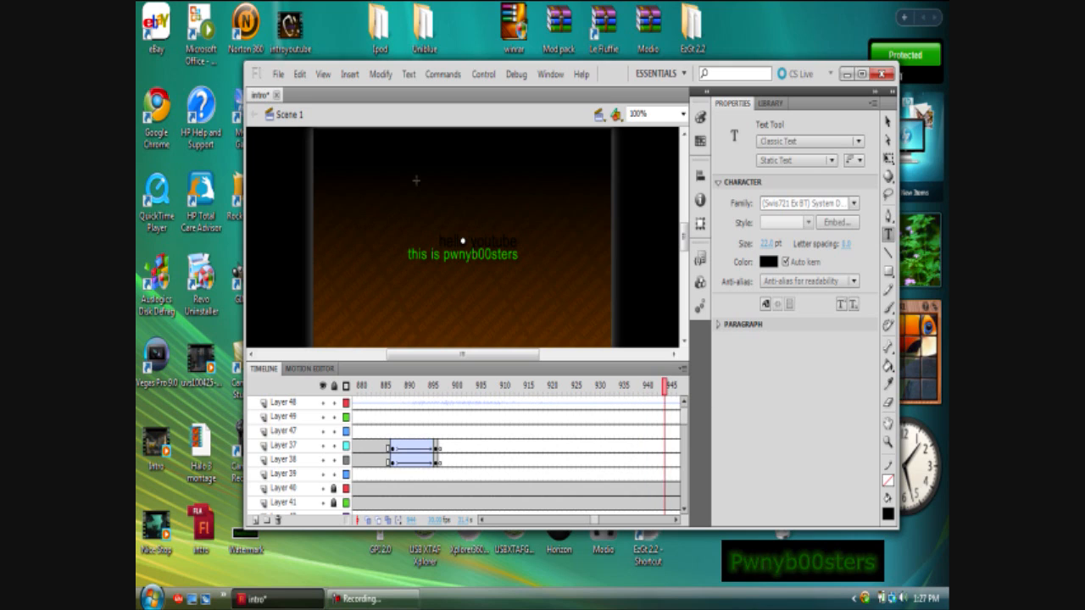
# Export the intro as a Windows AVI movie and decline saving changes to the project.
pyautogui.click(269, 75)
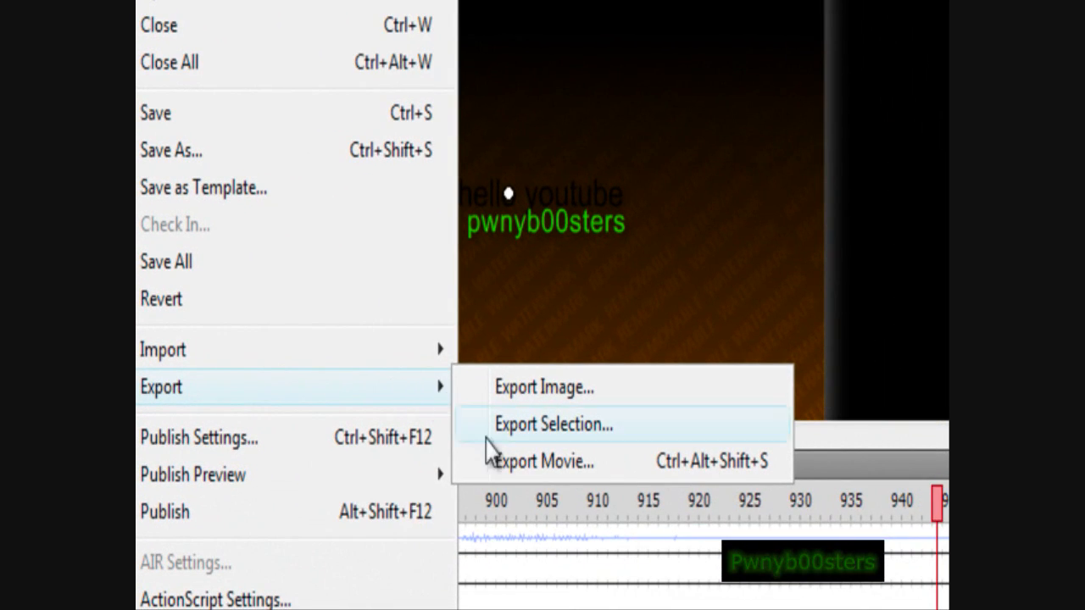
pyautogui.click(543, 461)
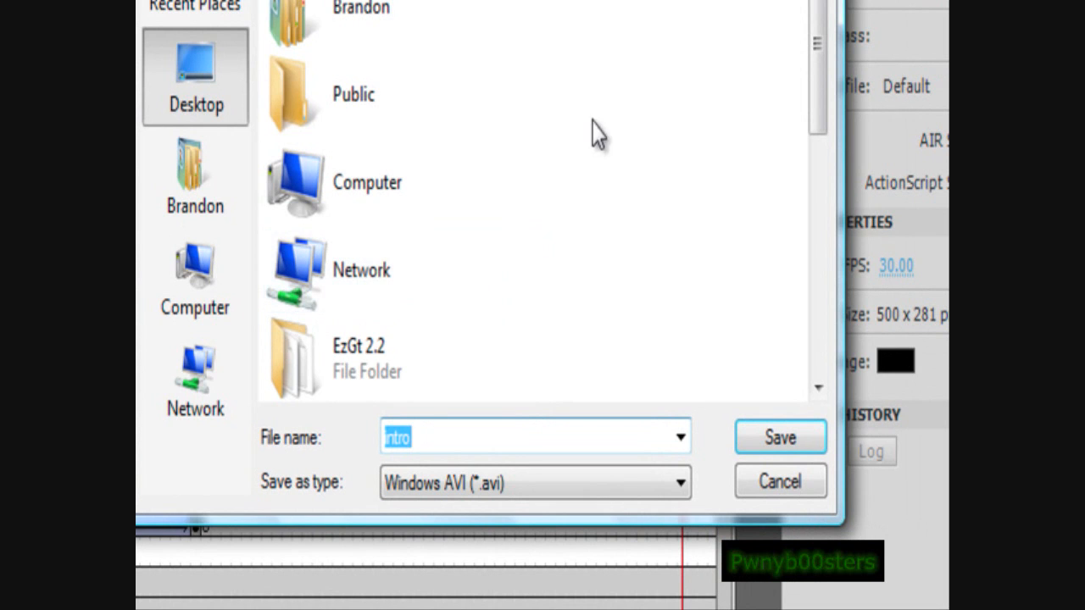
pyautogui.click(780, 438)
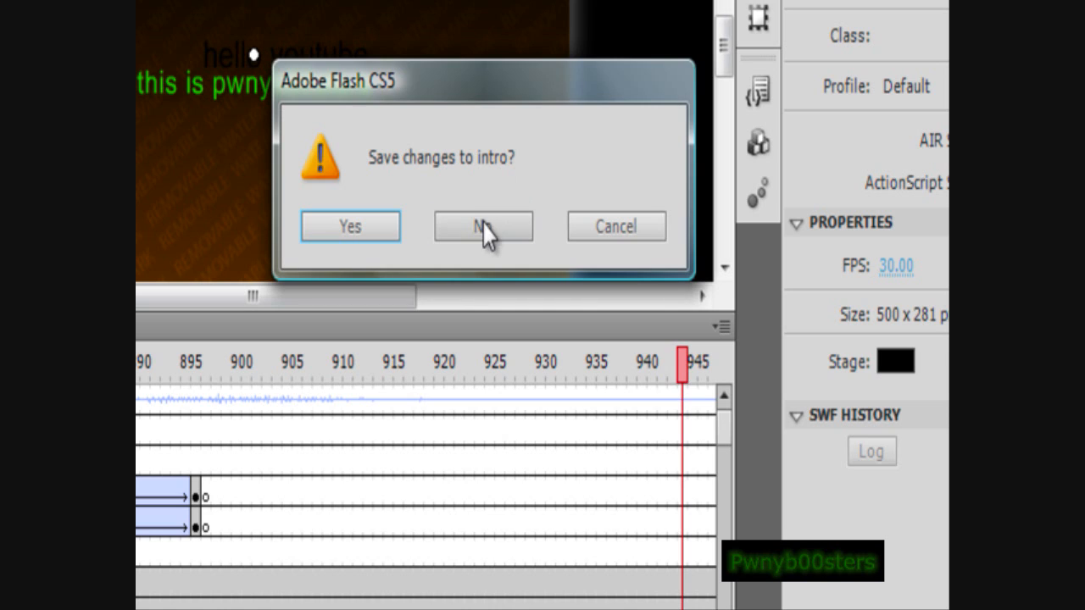
pyautogui.click(483, 227)
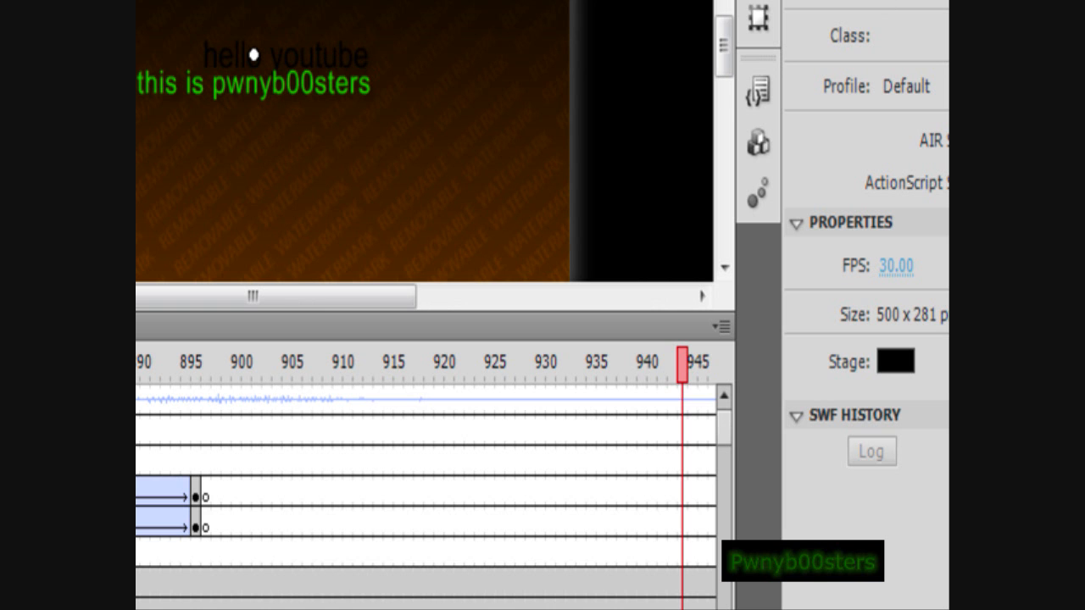